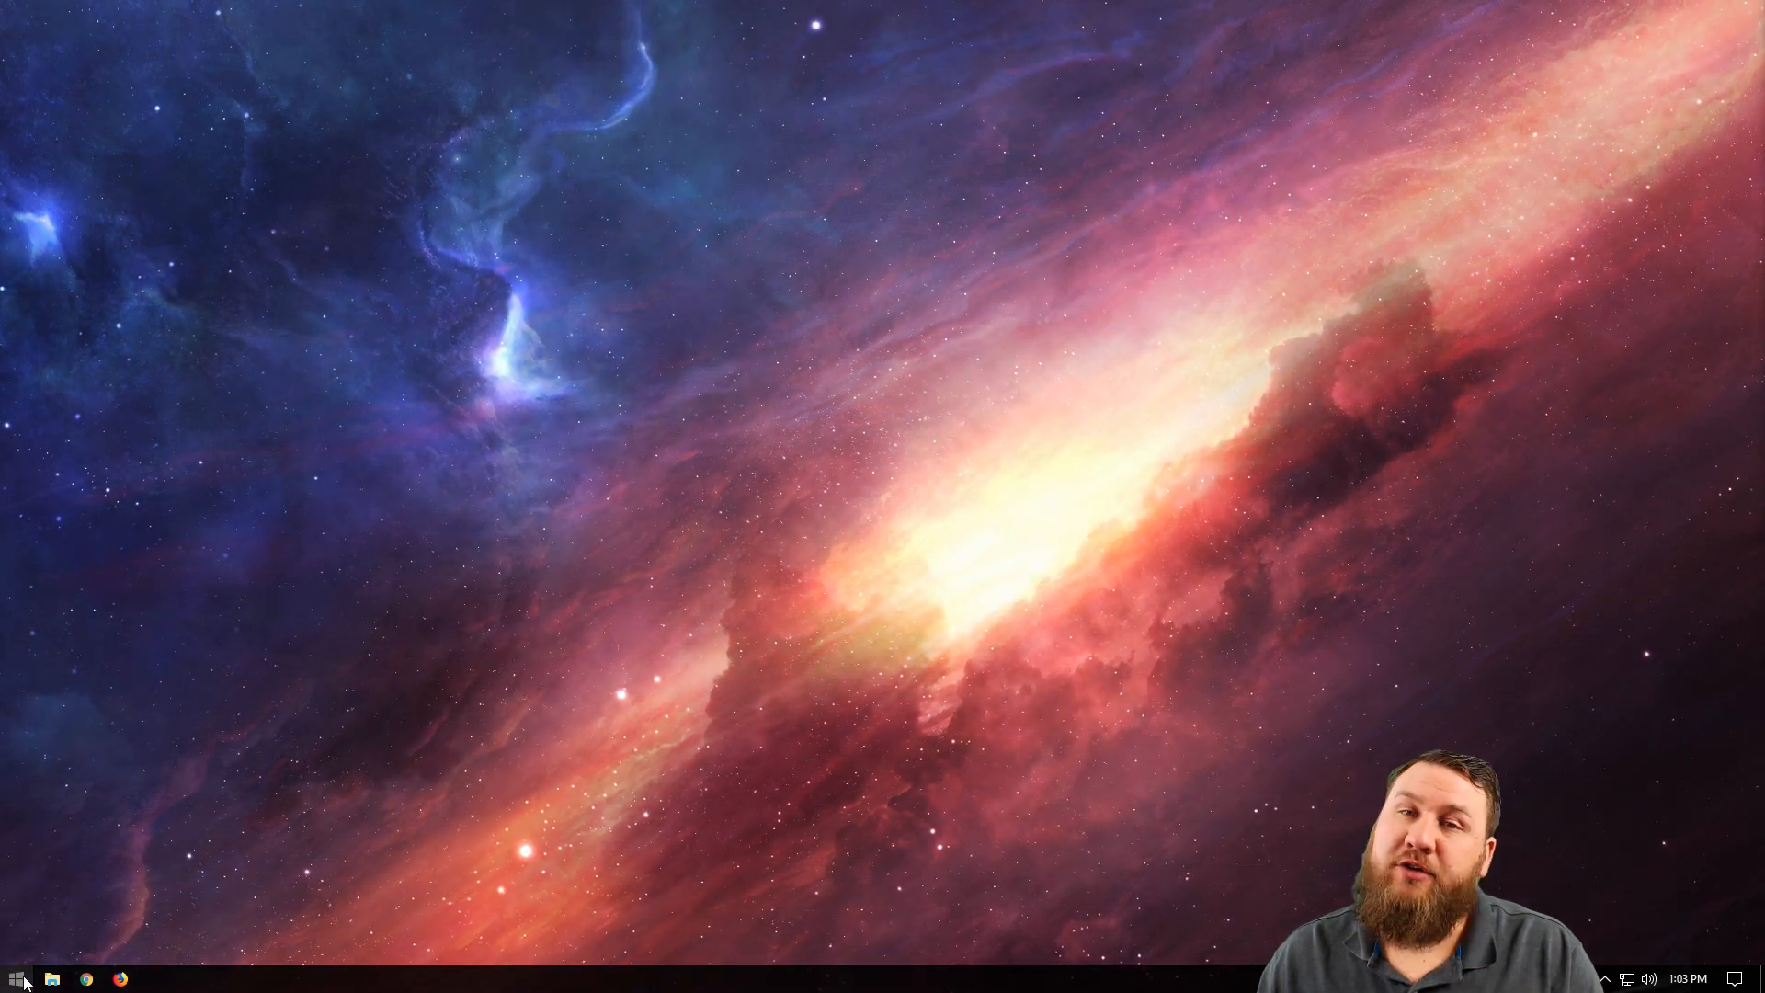
Launch Firefox from the taskbar so a new tab page appears
click(16, 978)
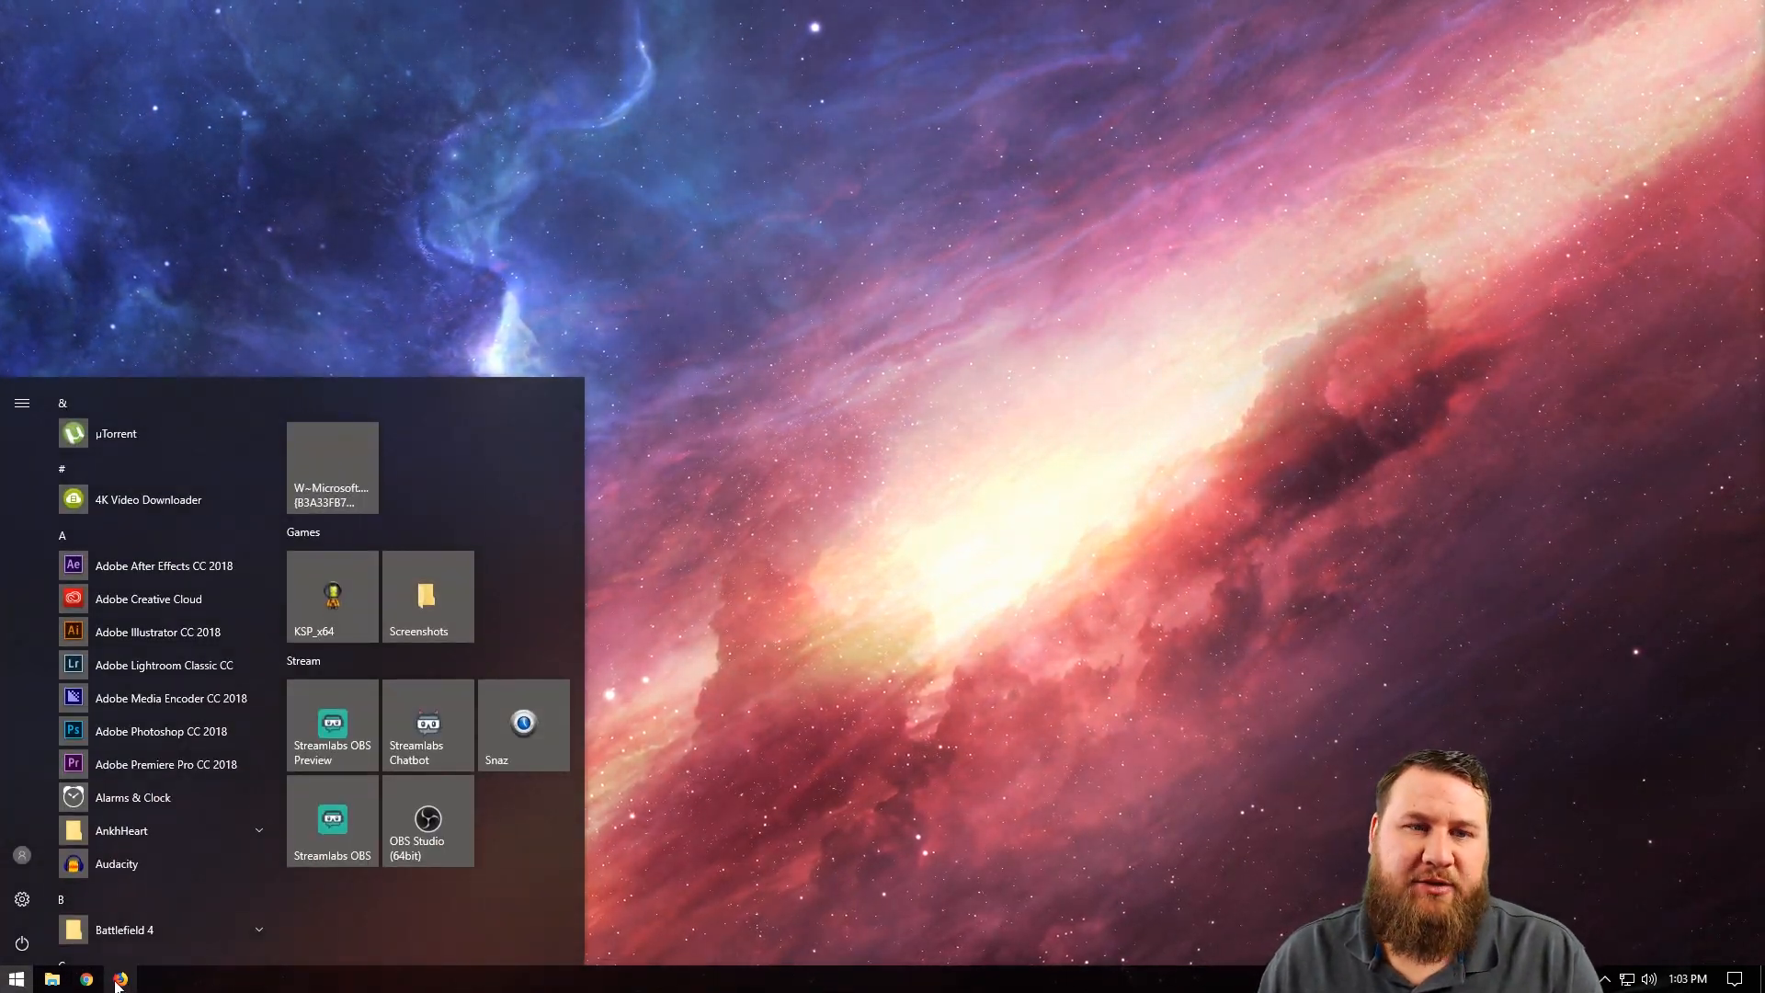
mouse_move(120, 982)
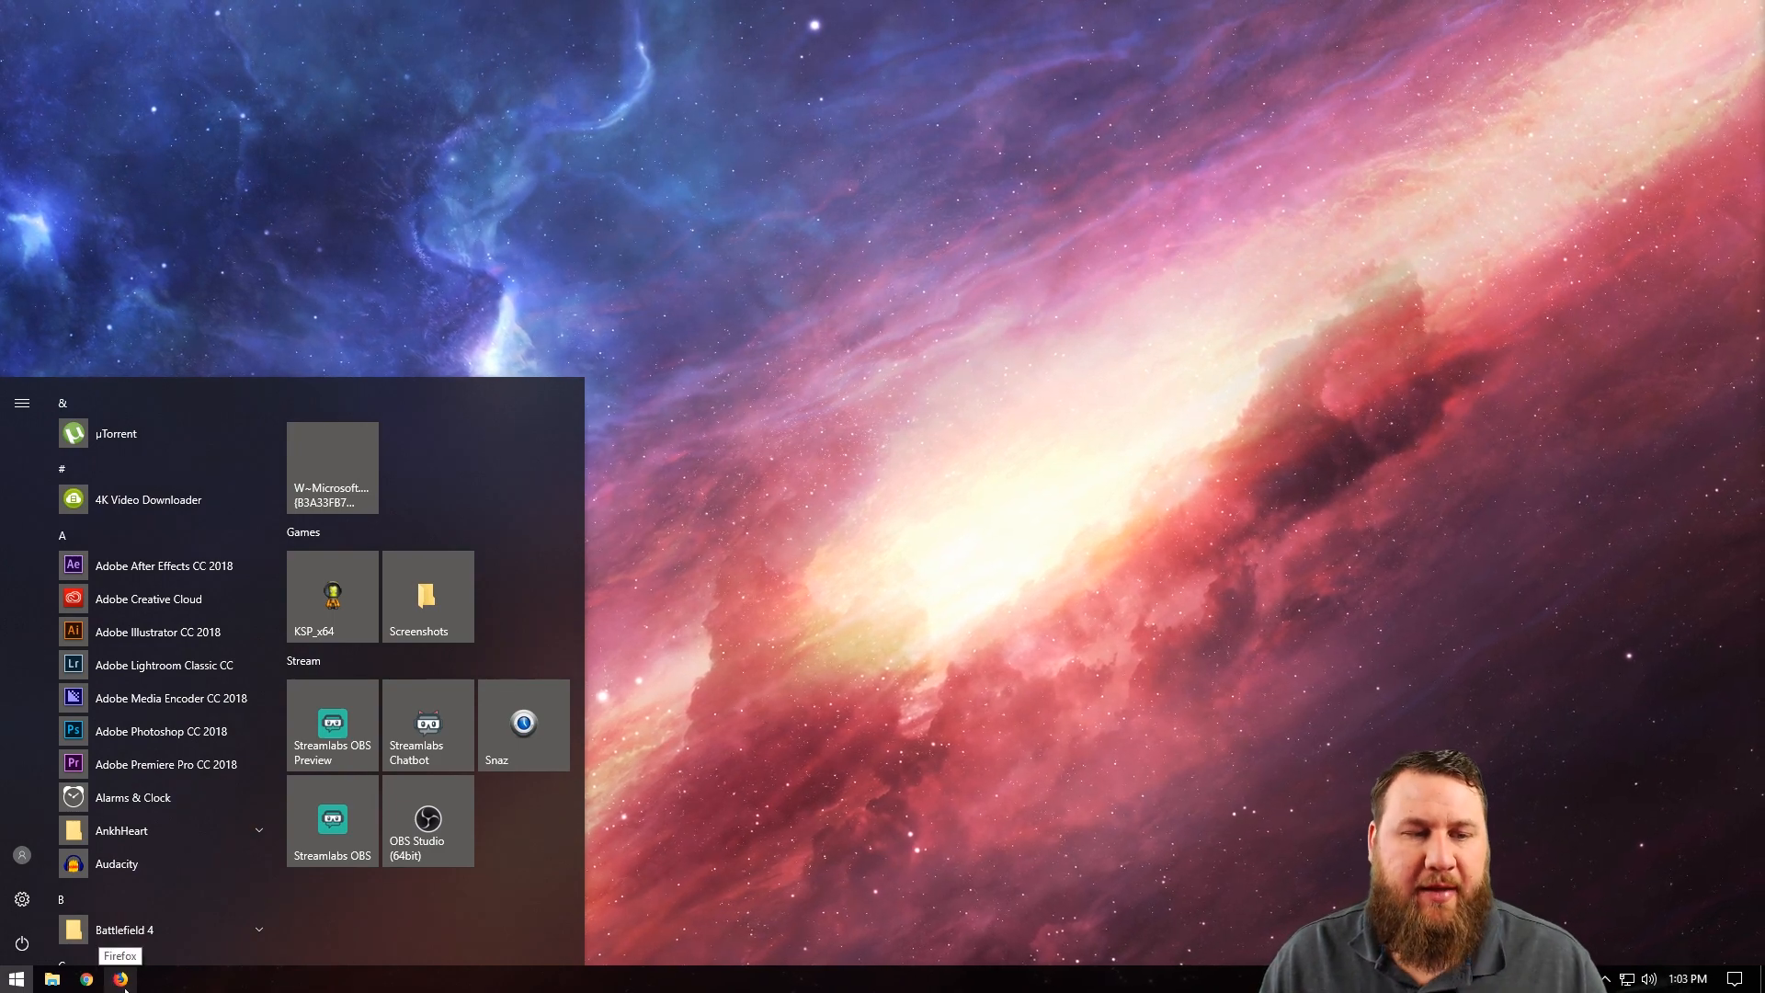
click(120, 978)
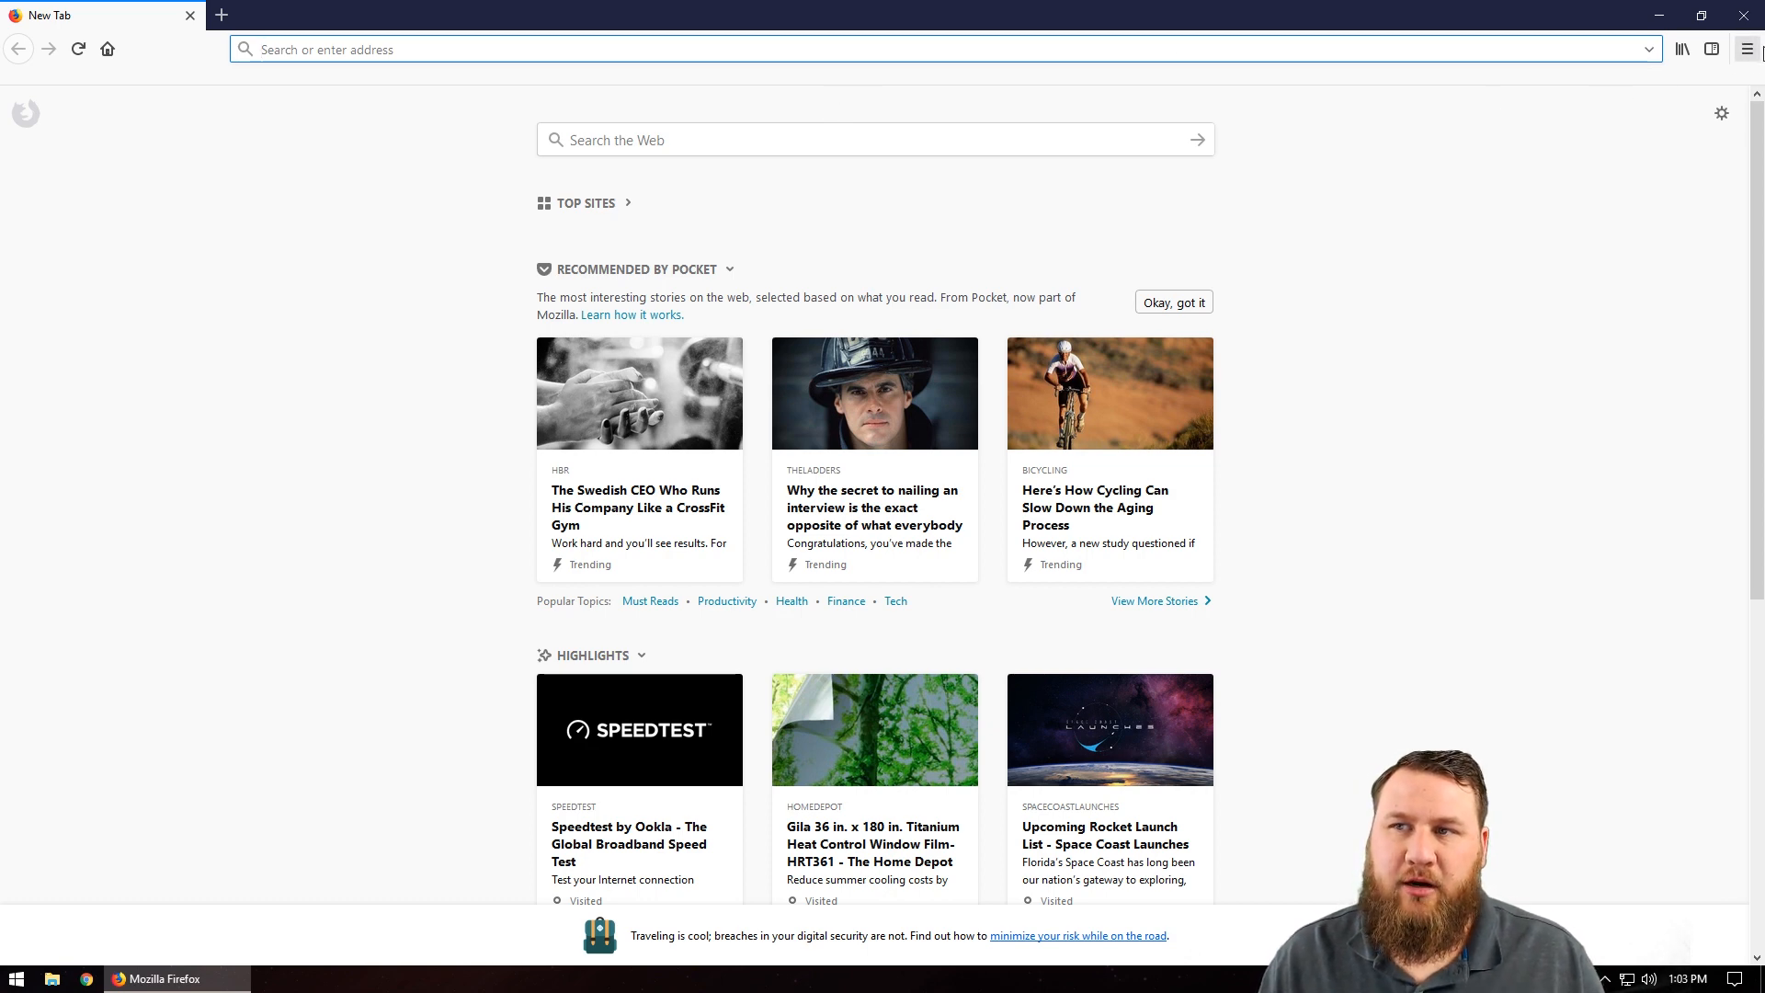
Go to the Options page from the browser menu
click(1744, 49)
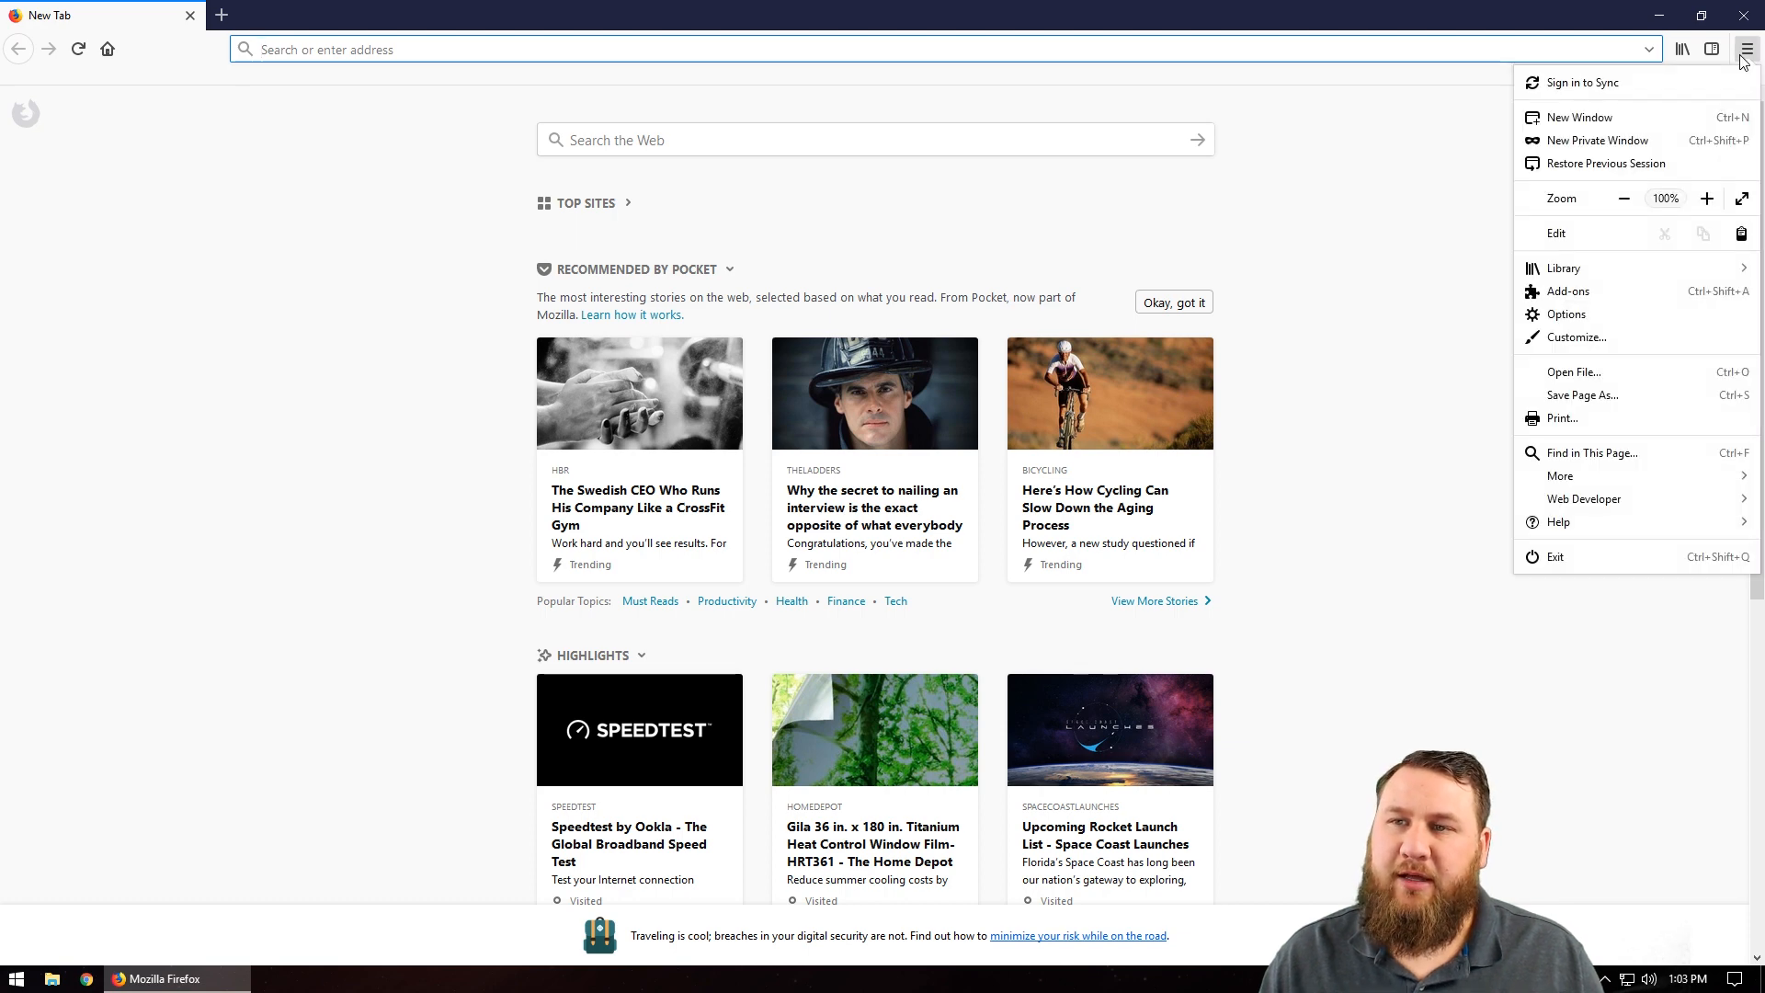
mouse_move(1567, 314)
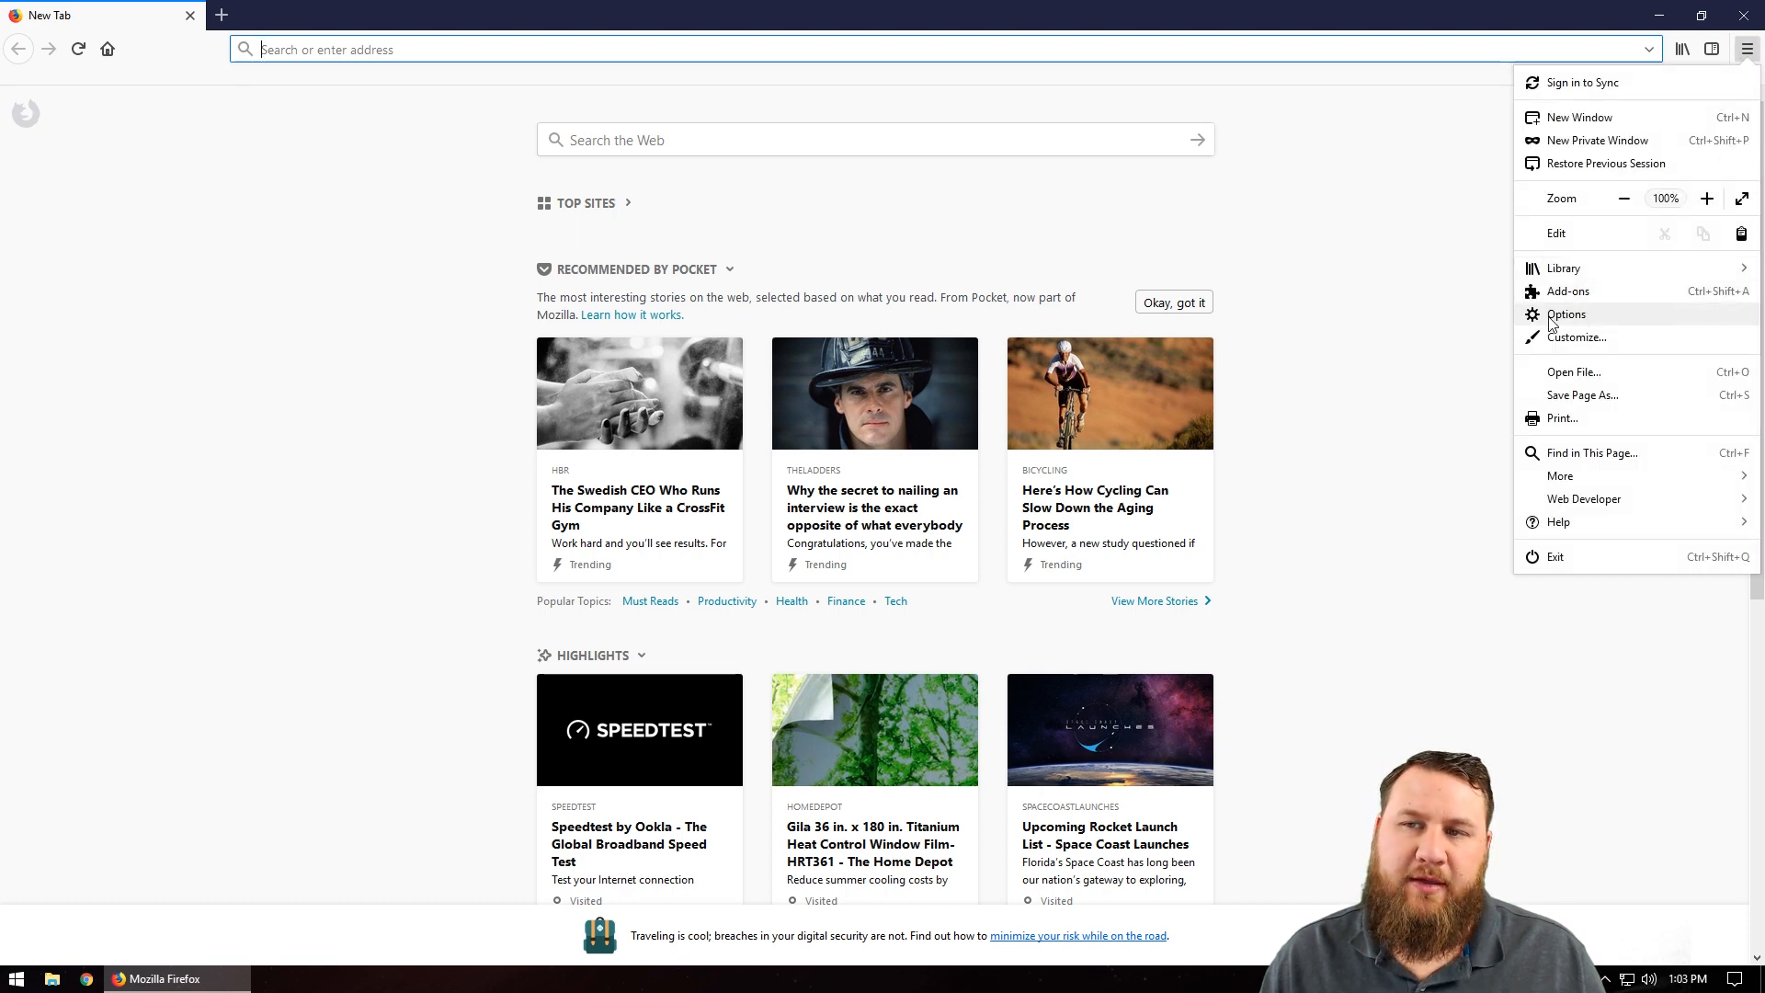
mouse_move(1579, 315)
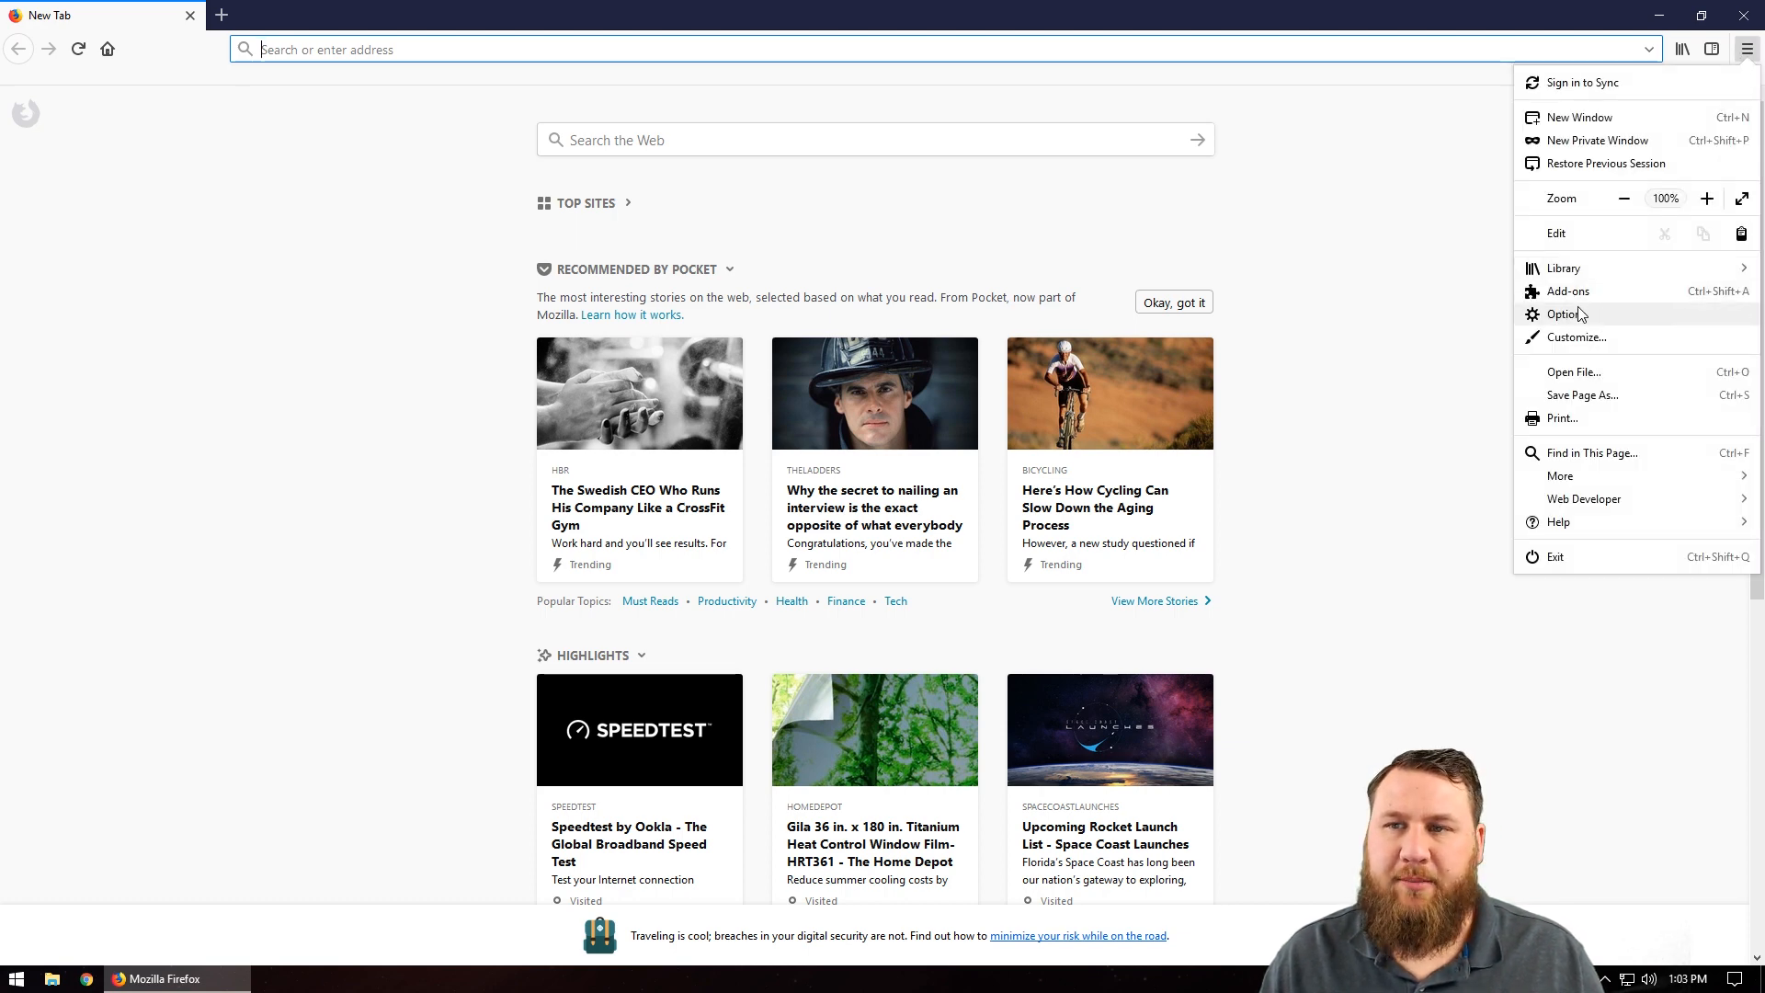
click(1565, 314)
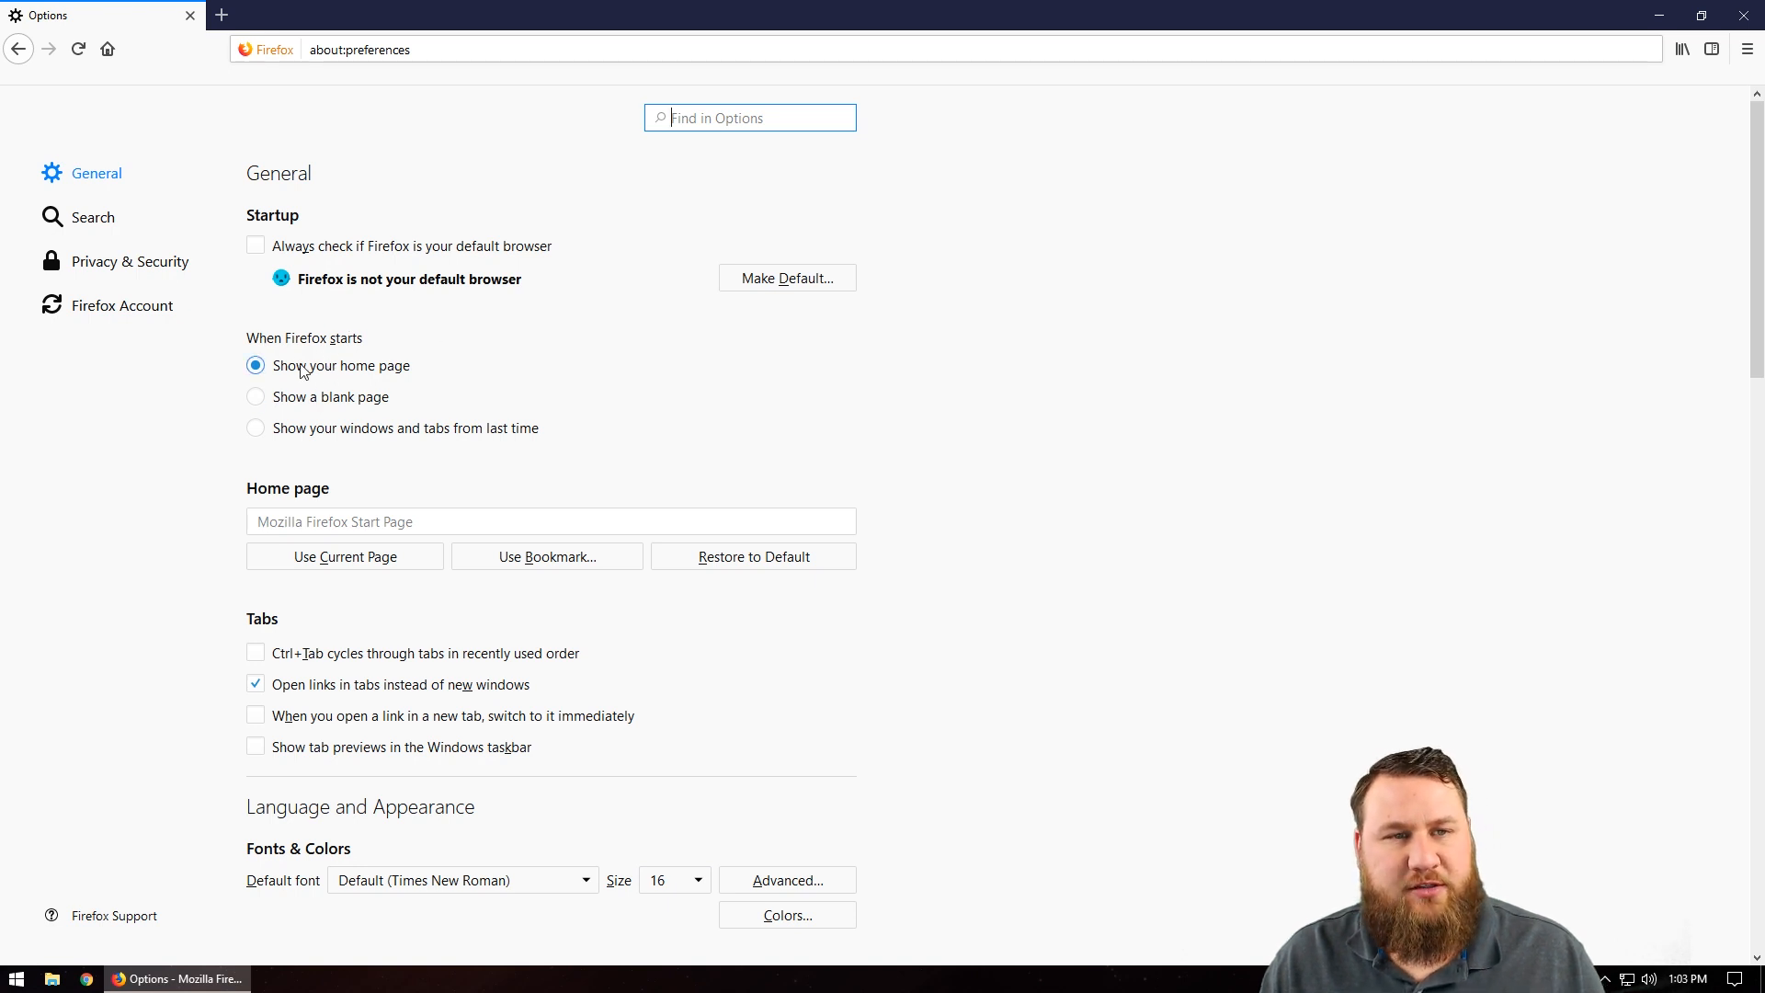
mouse_move(403, 381)
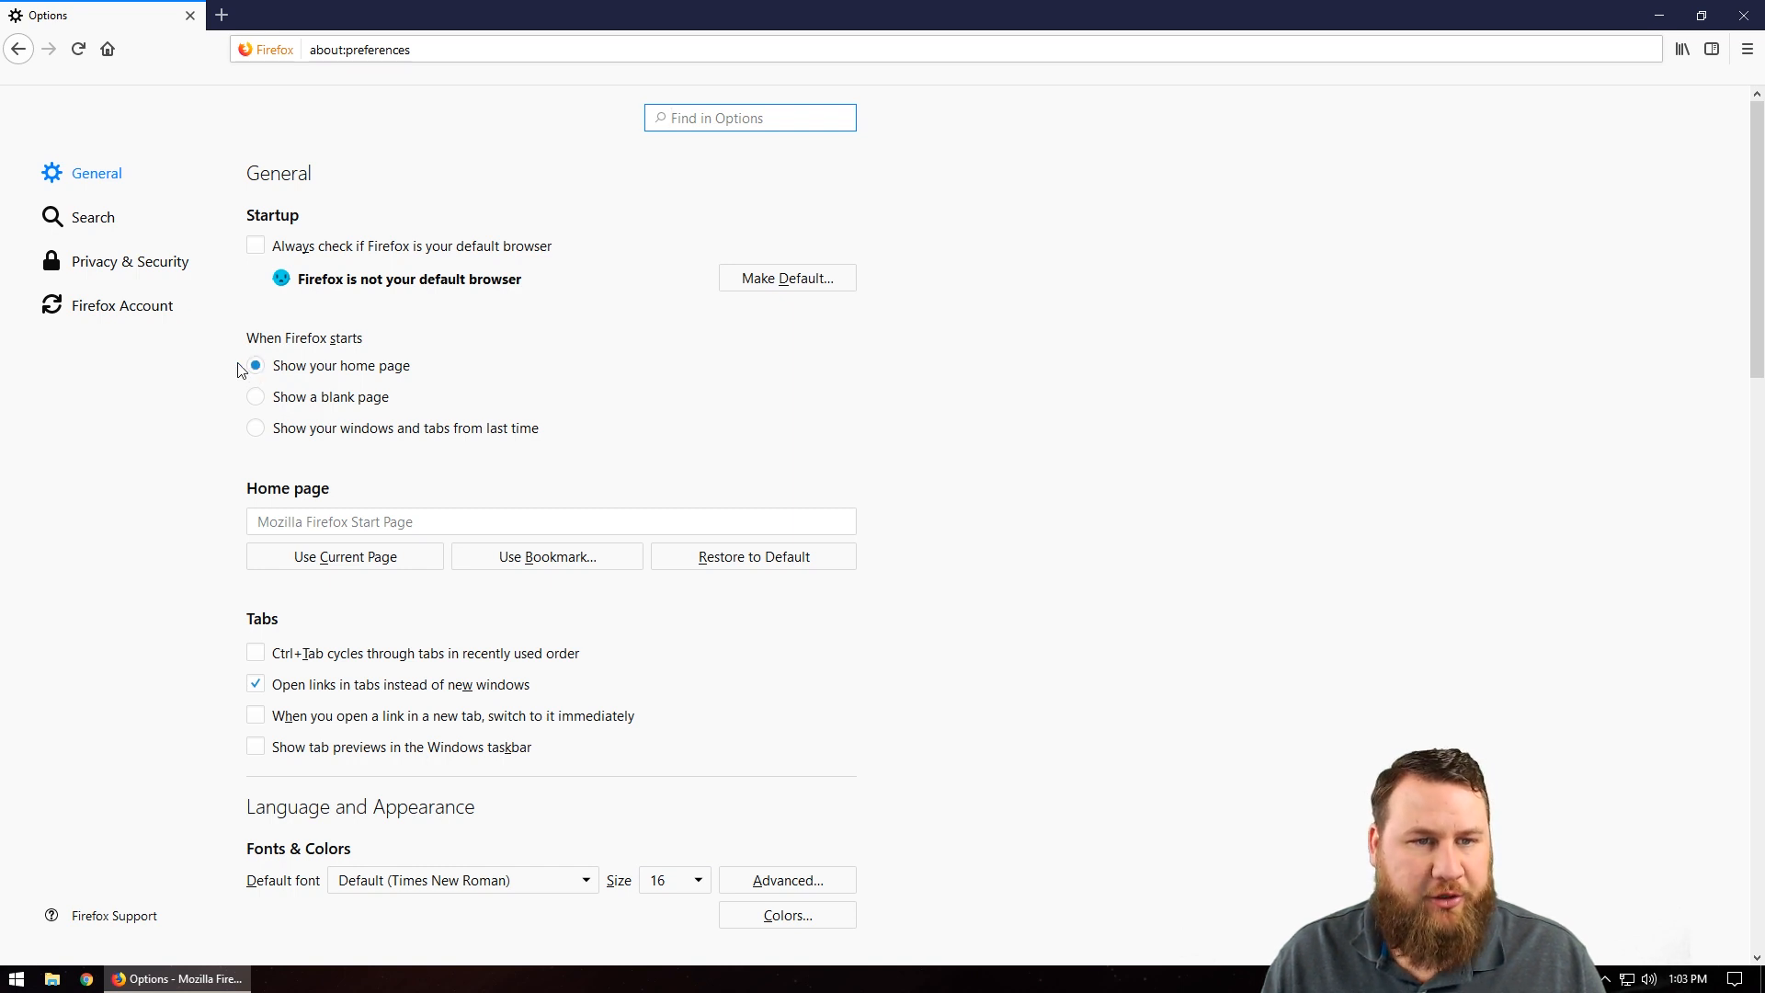
mouse_move(333, 499)
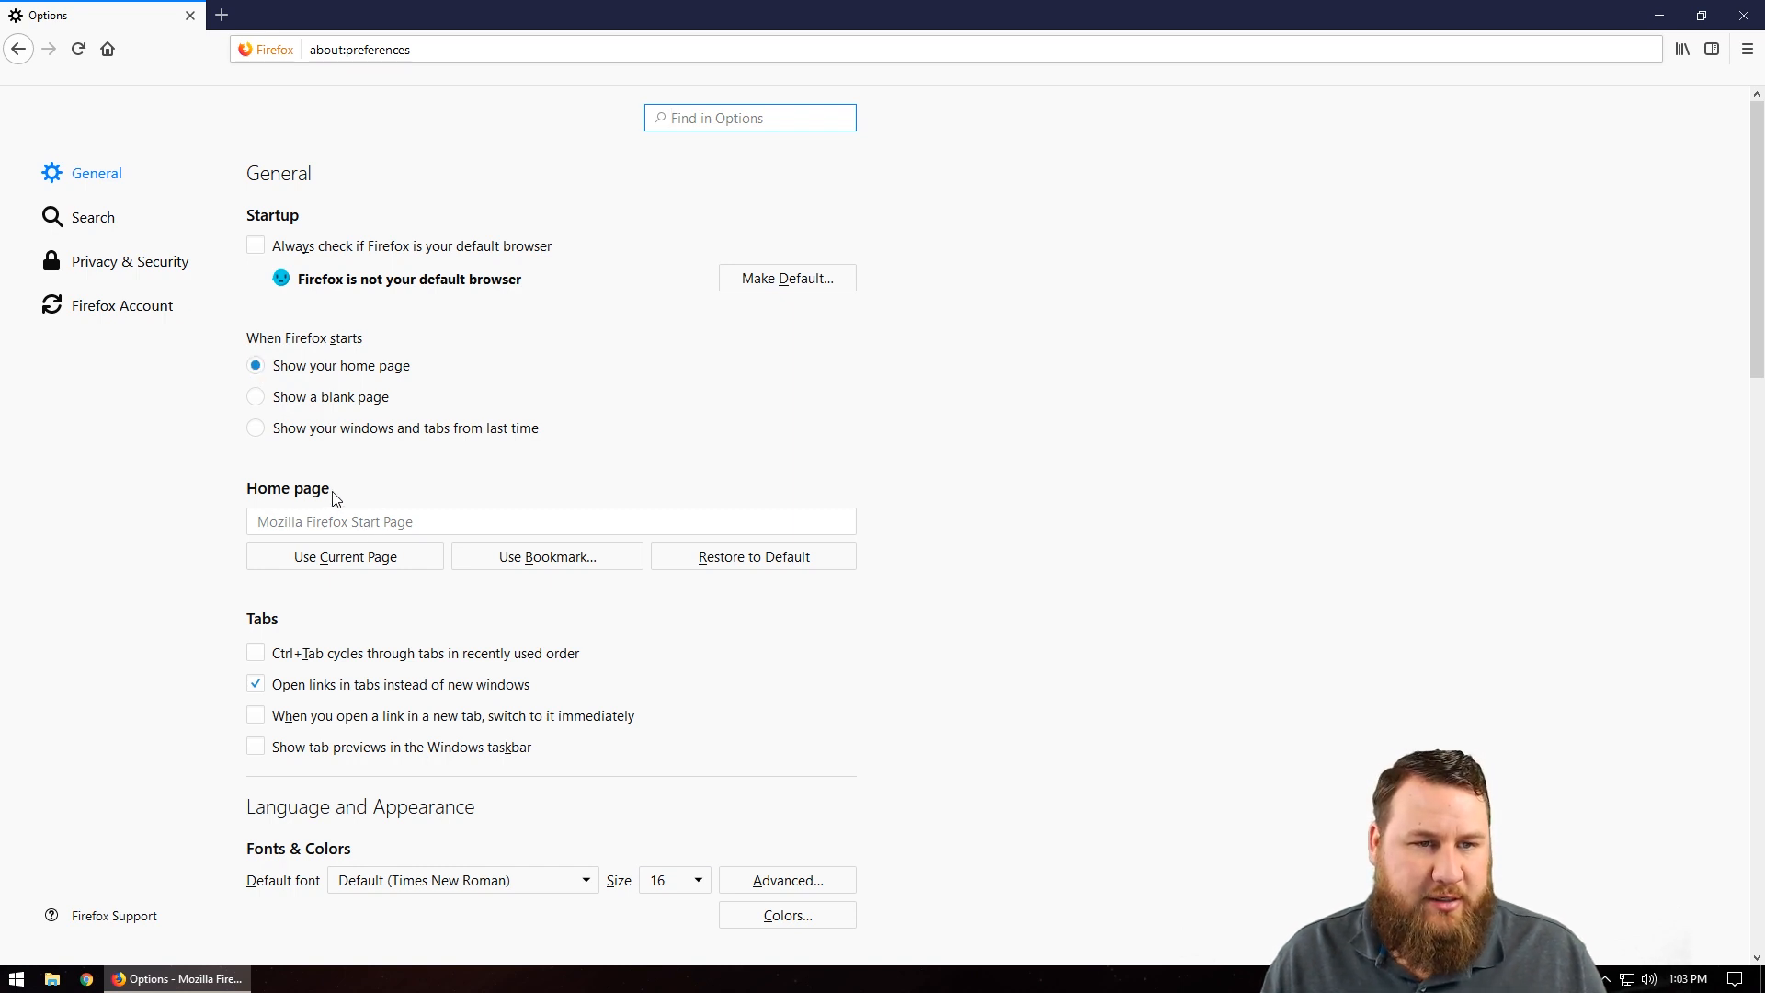
double_click(287, 487)
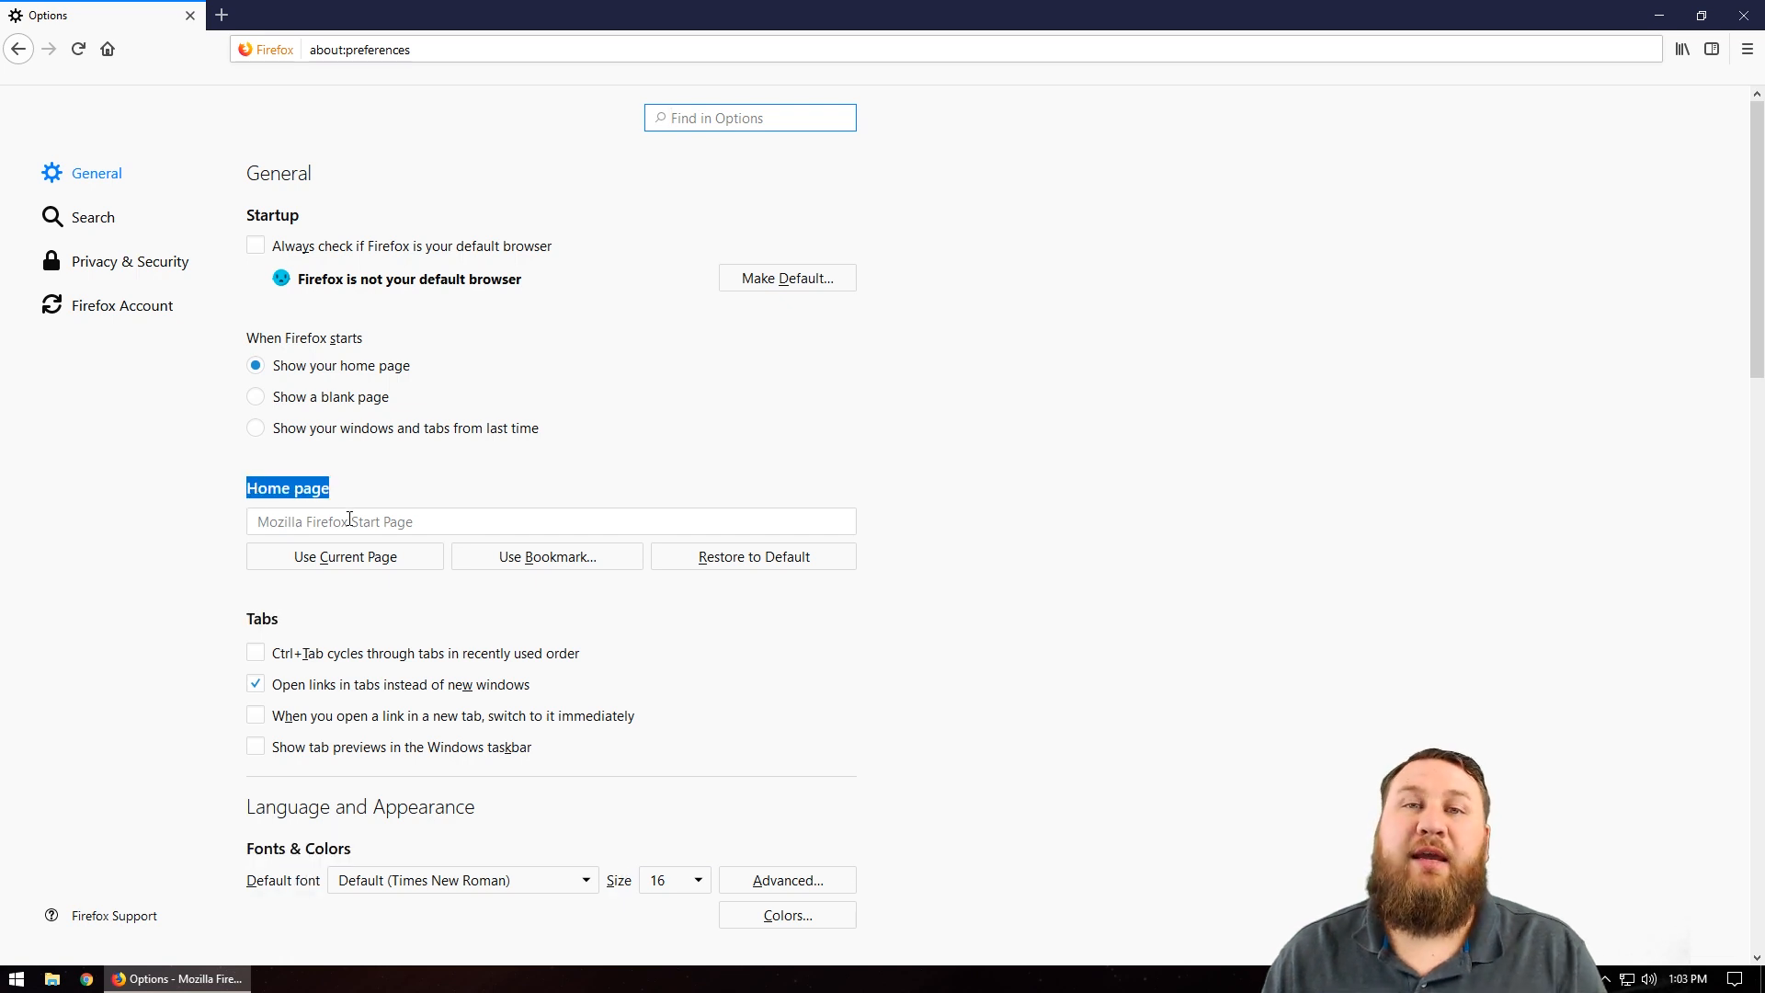
mouse_move(368, 511)
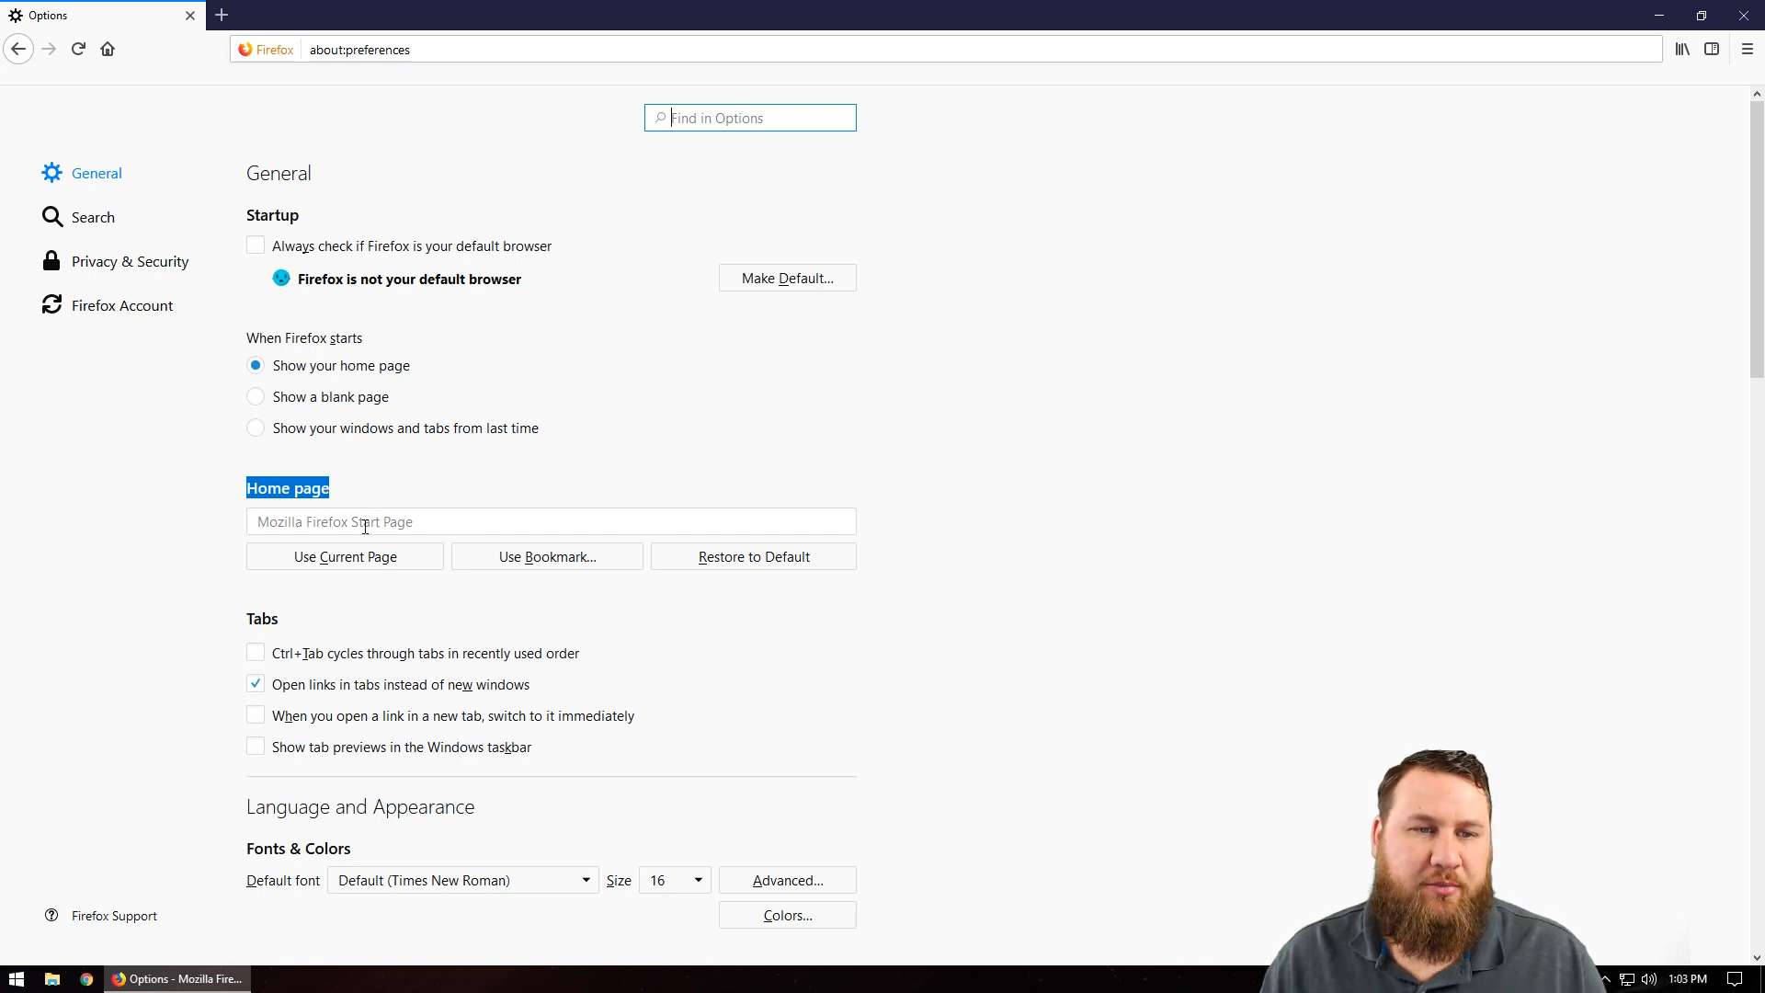
text(www.yahoo.co)
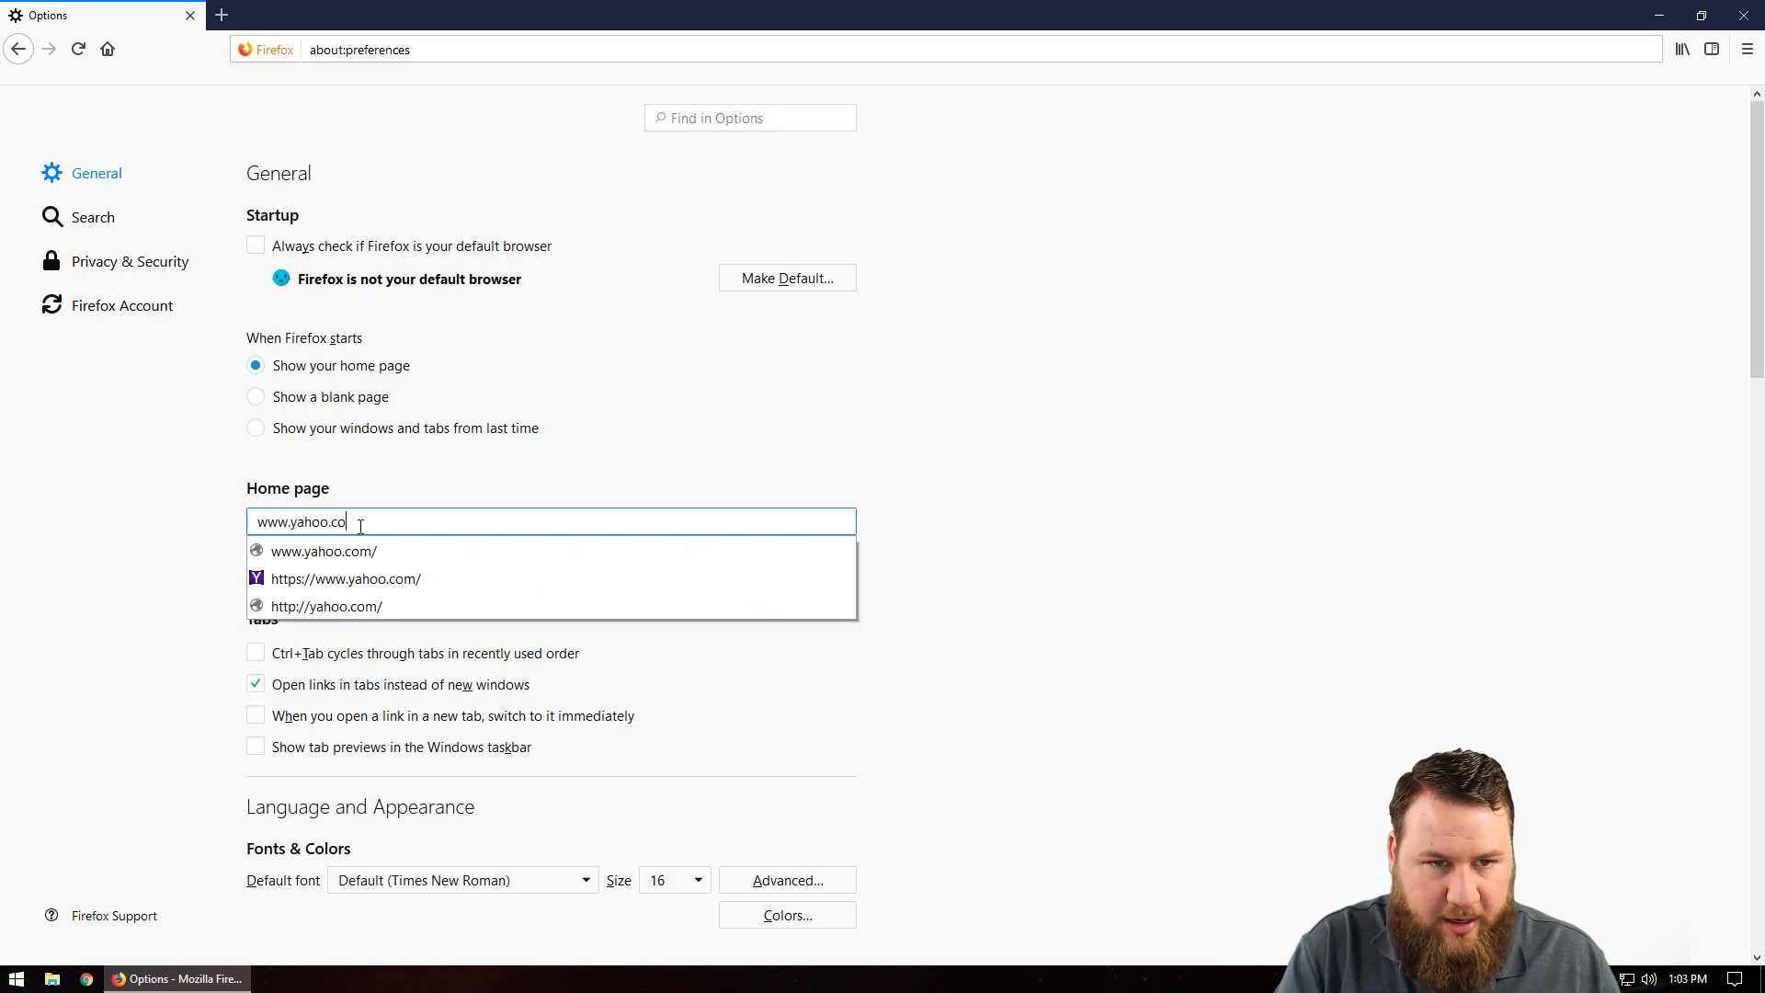
text(m)
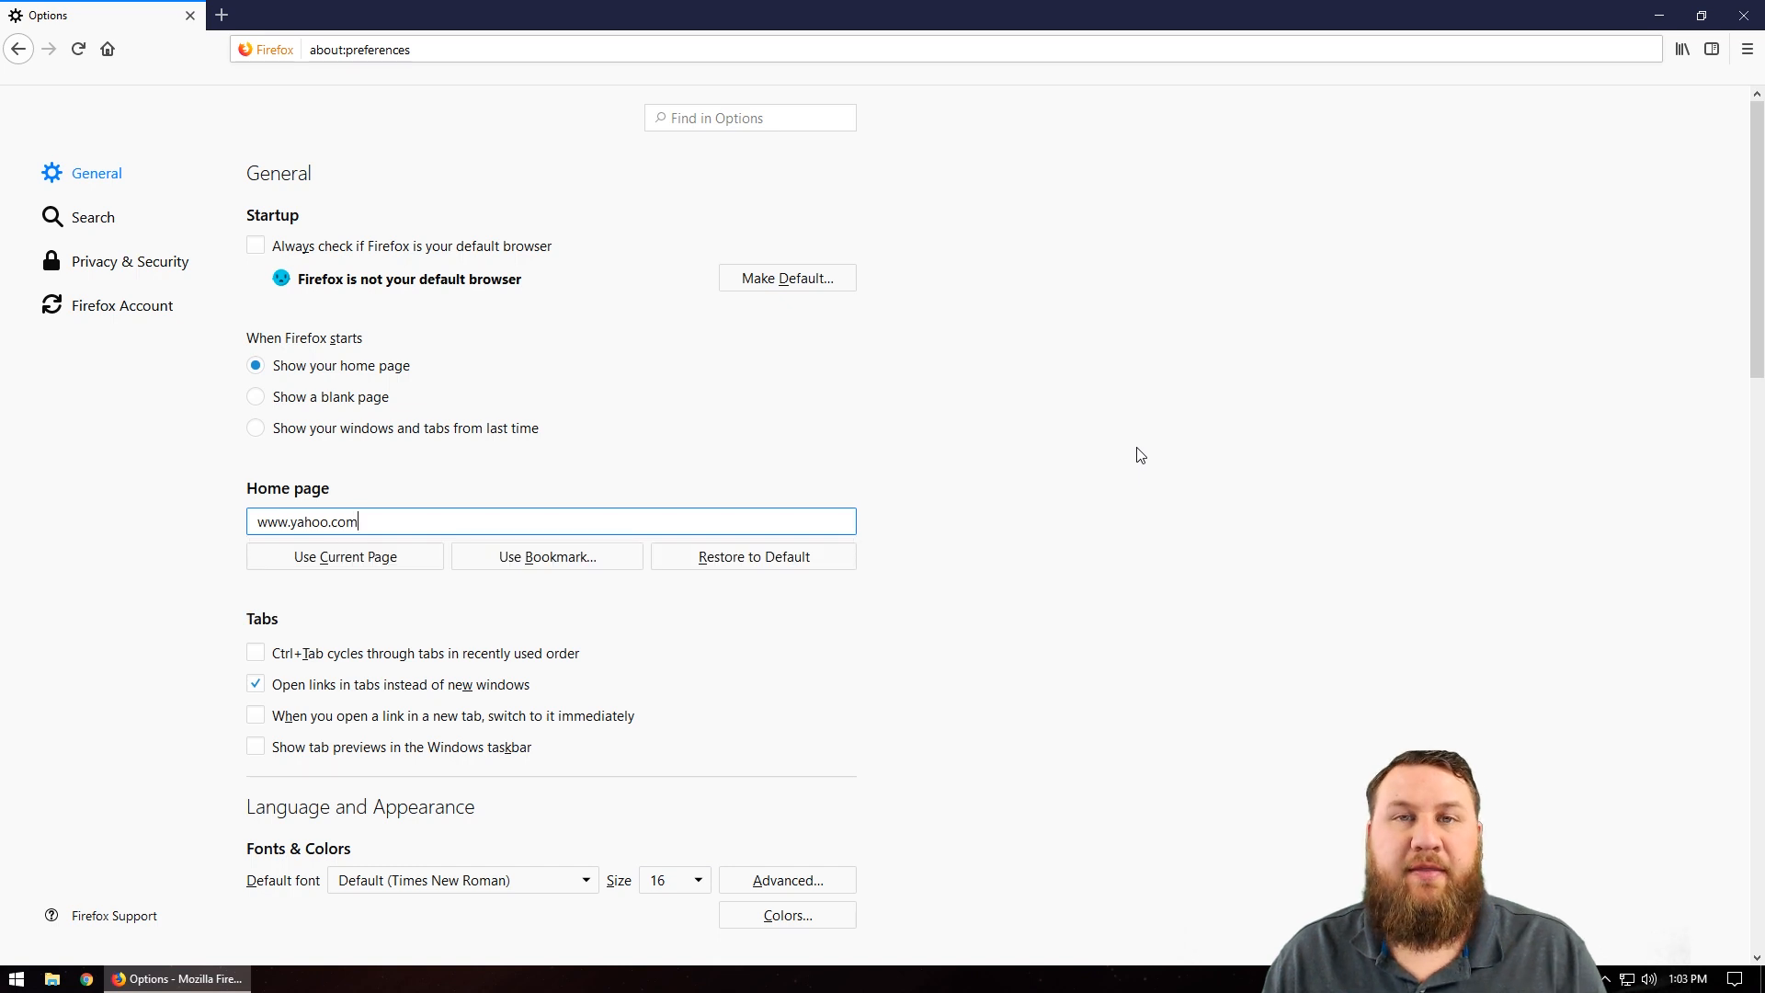
mouse_move(1167, 448)
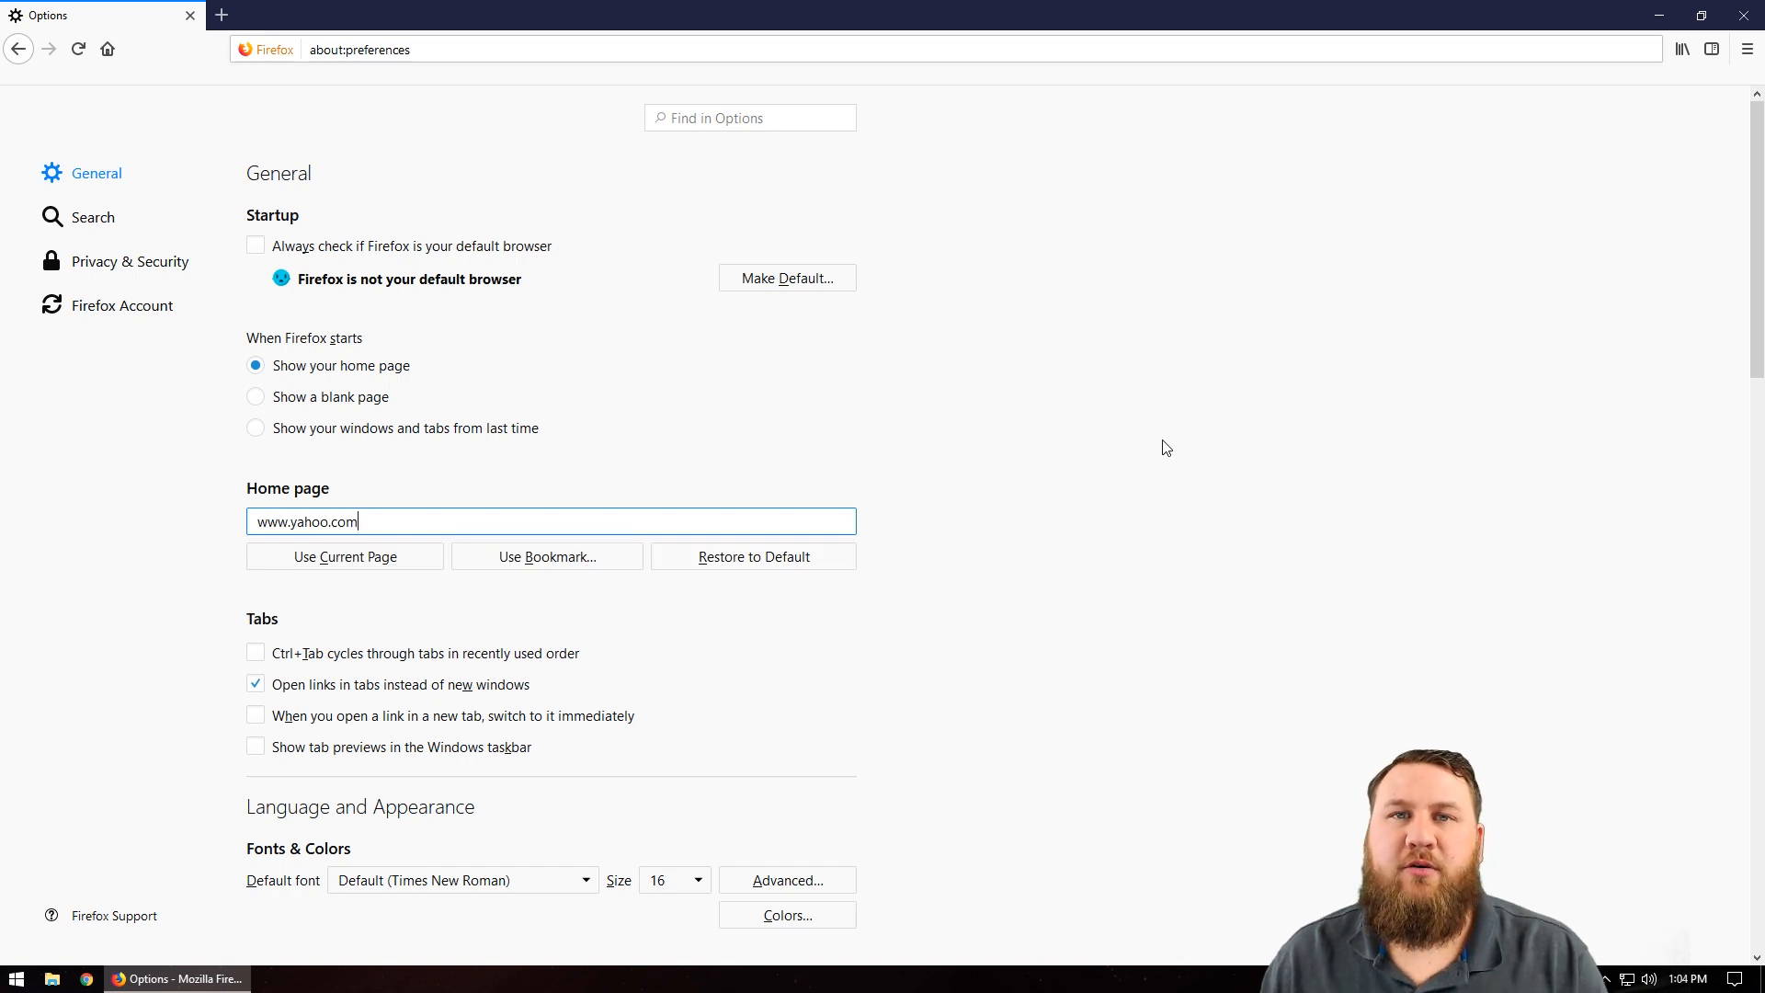
mouse_move(1167, 418)
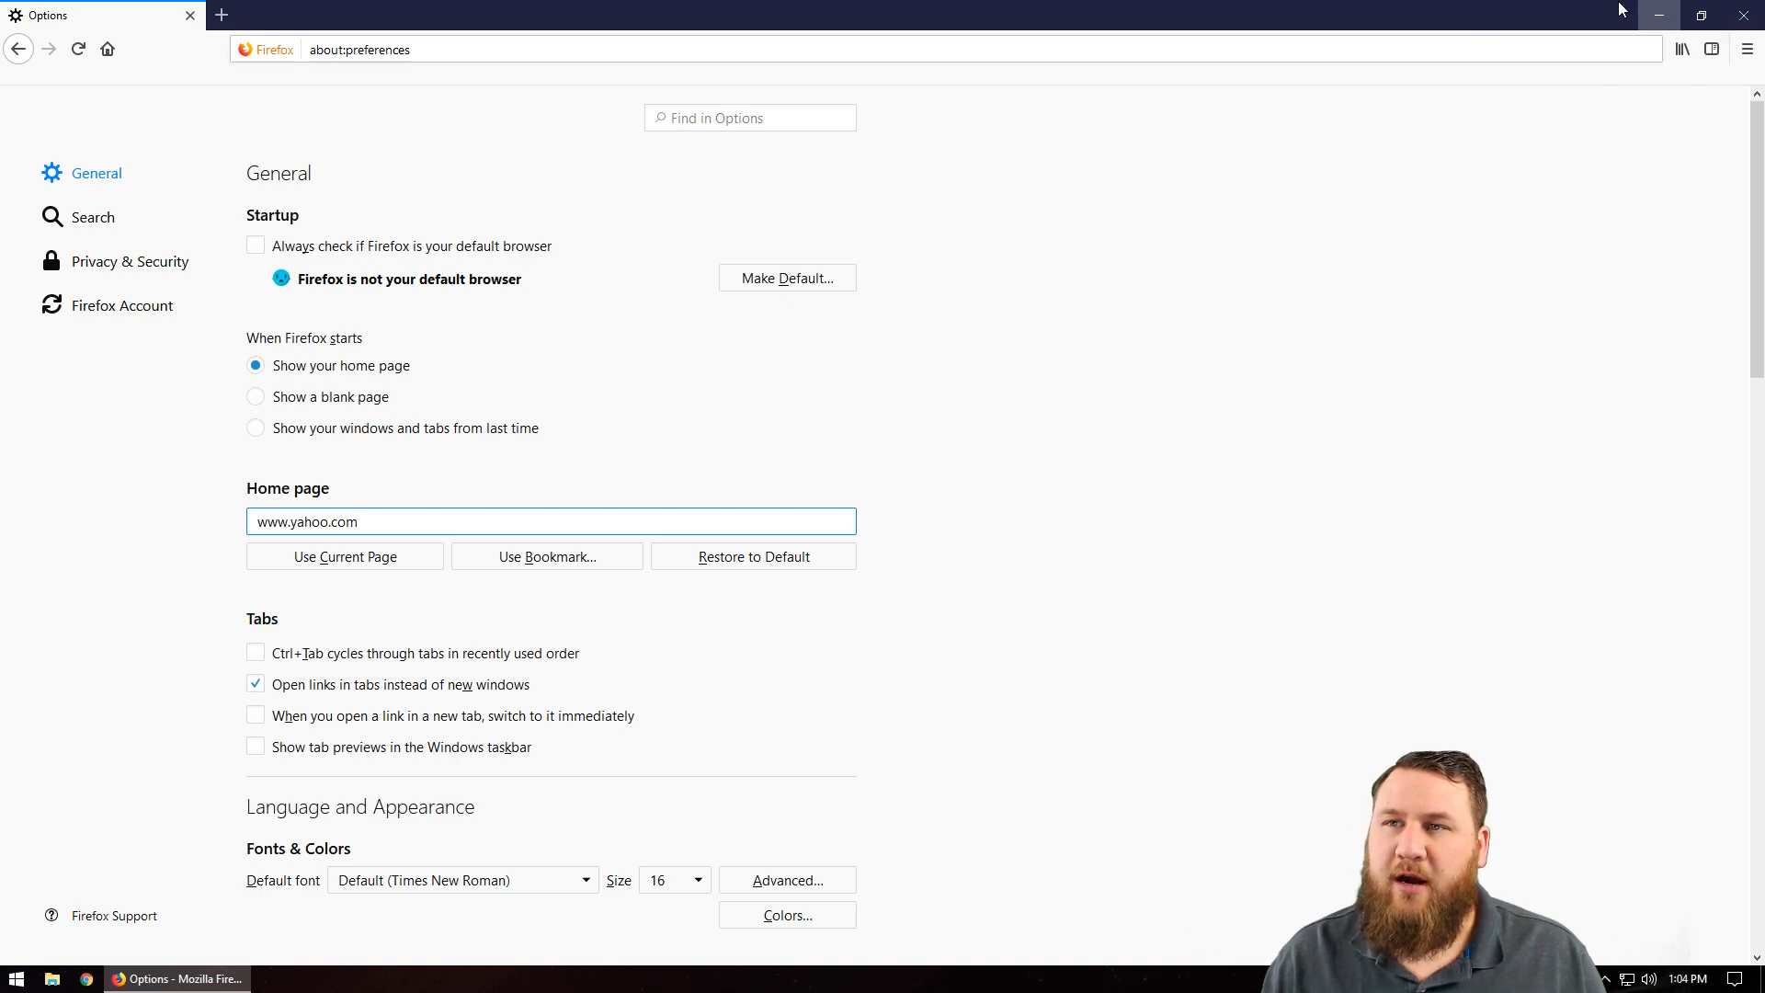
mouse_move(1753, 20)
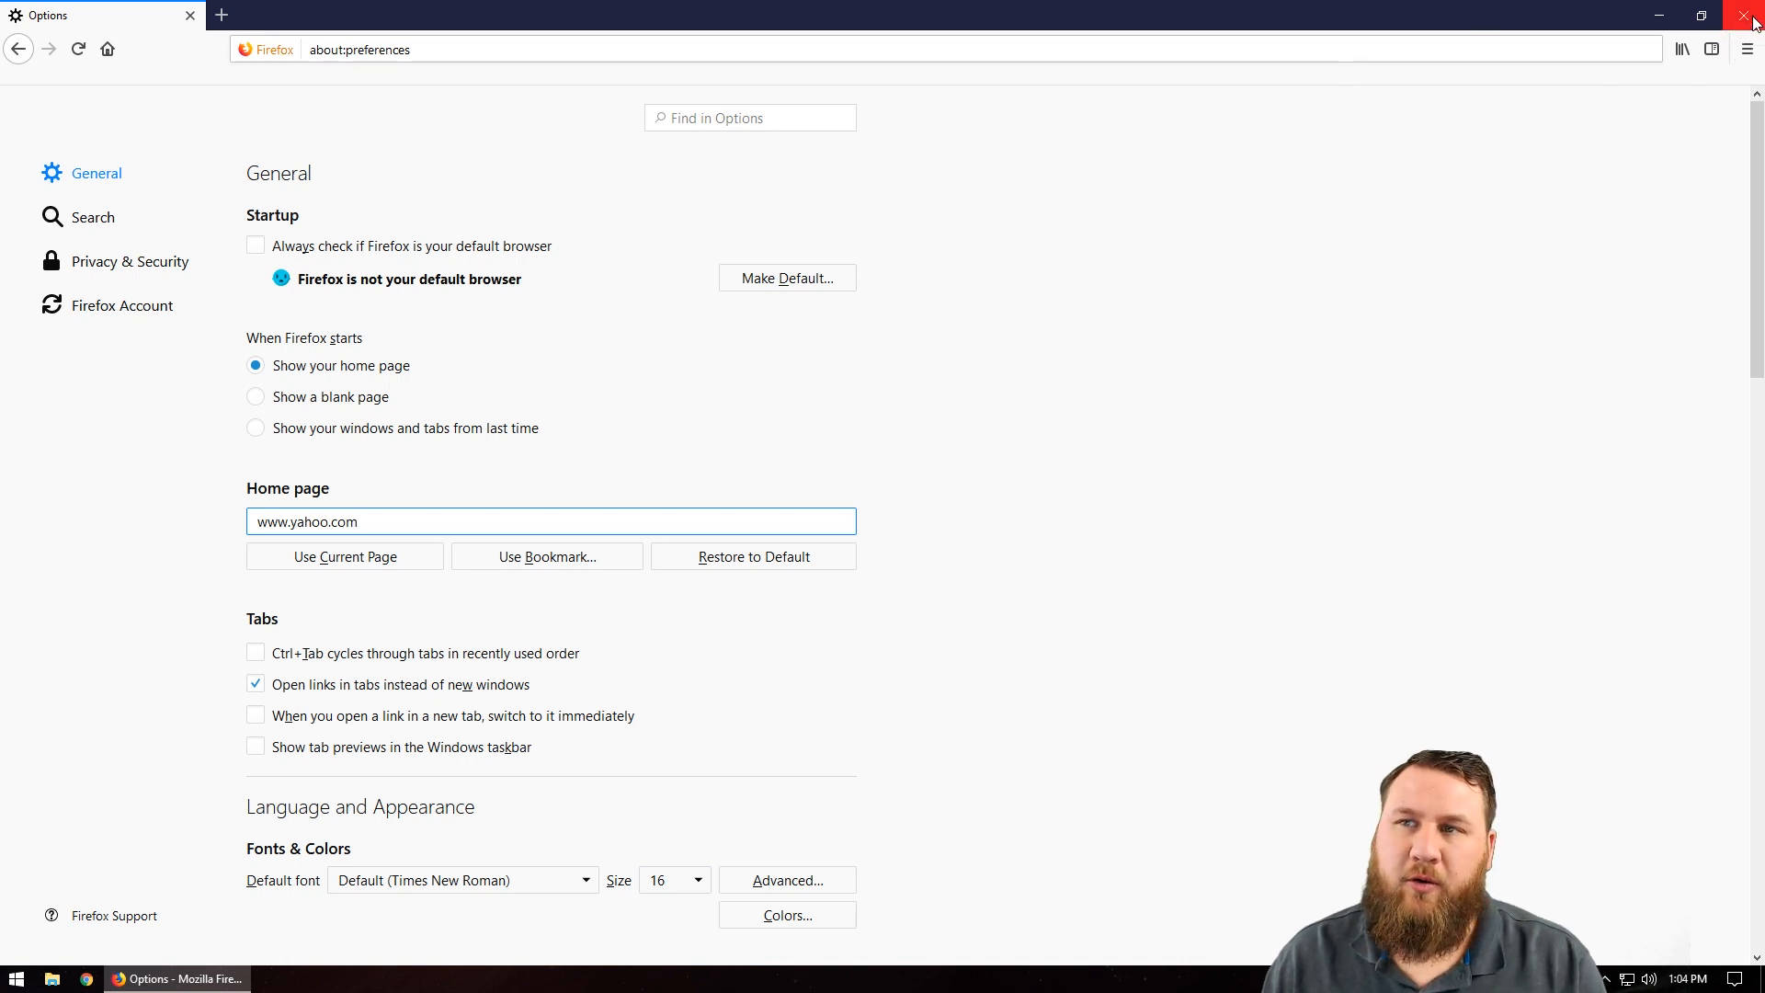
Close Firefox and relaunch it to confirm it opens on the Yahoo page
click(1751, 19)
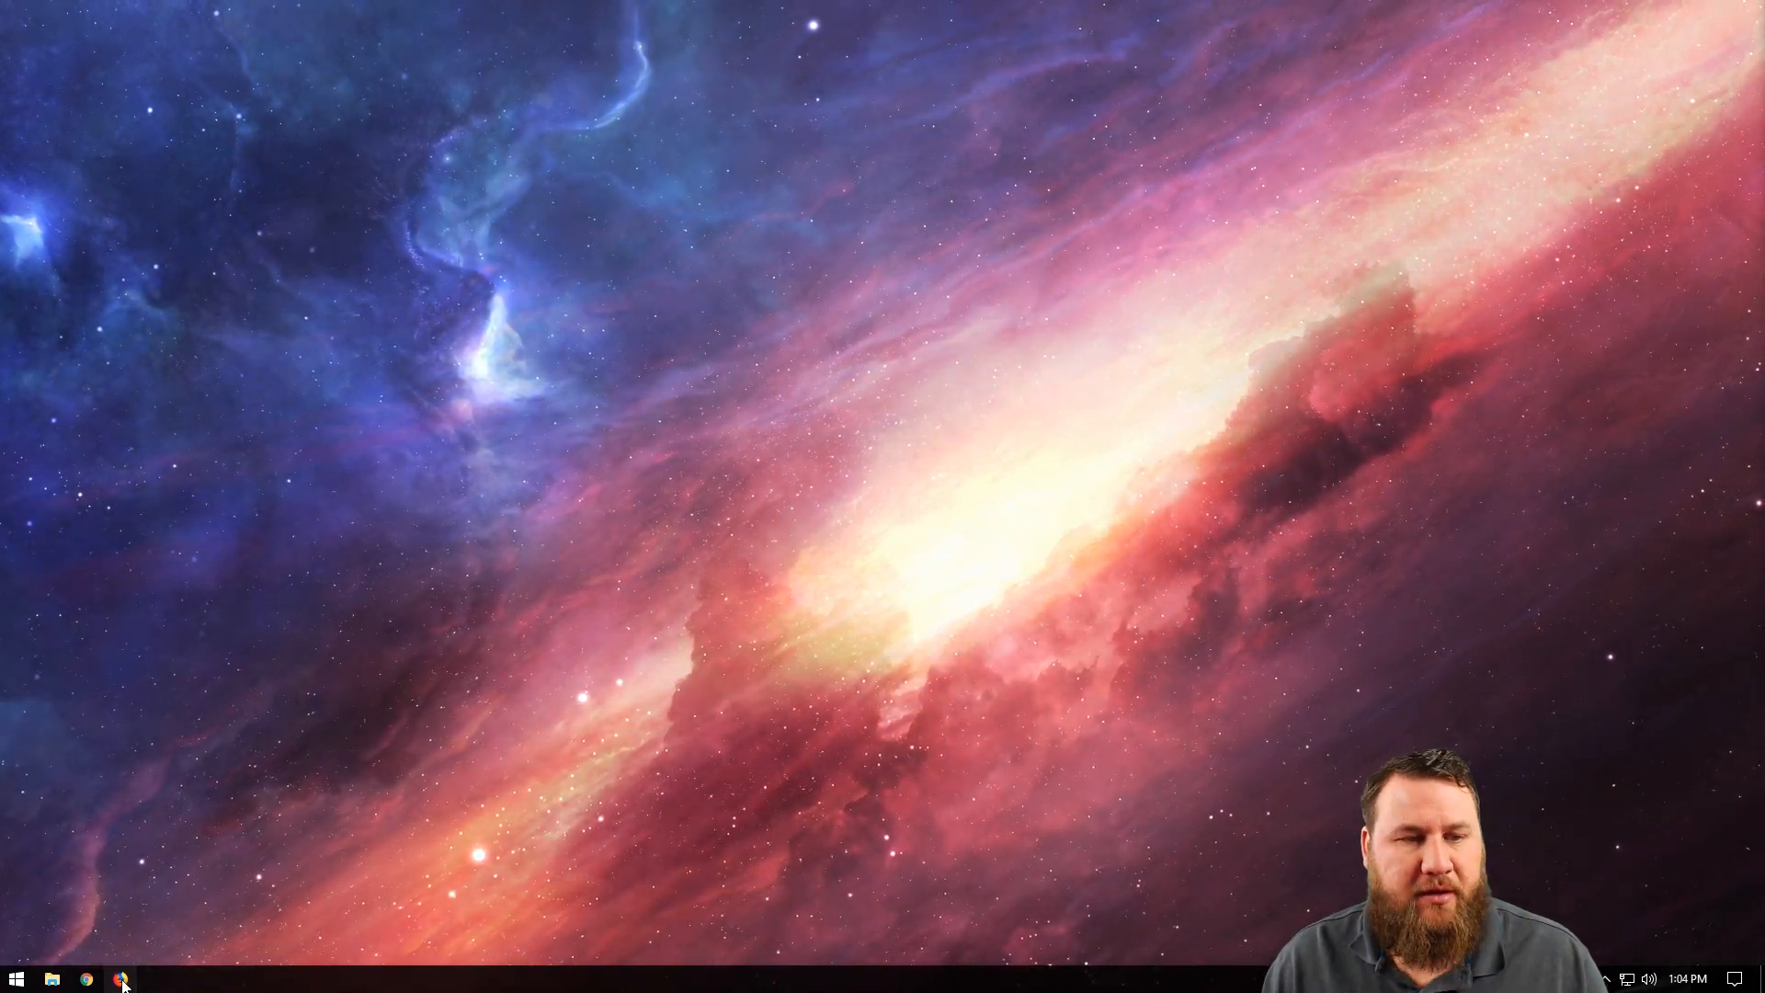
click(122, 978)
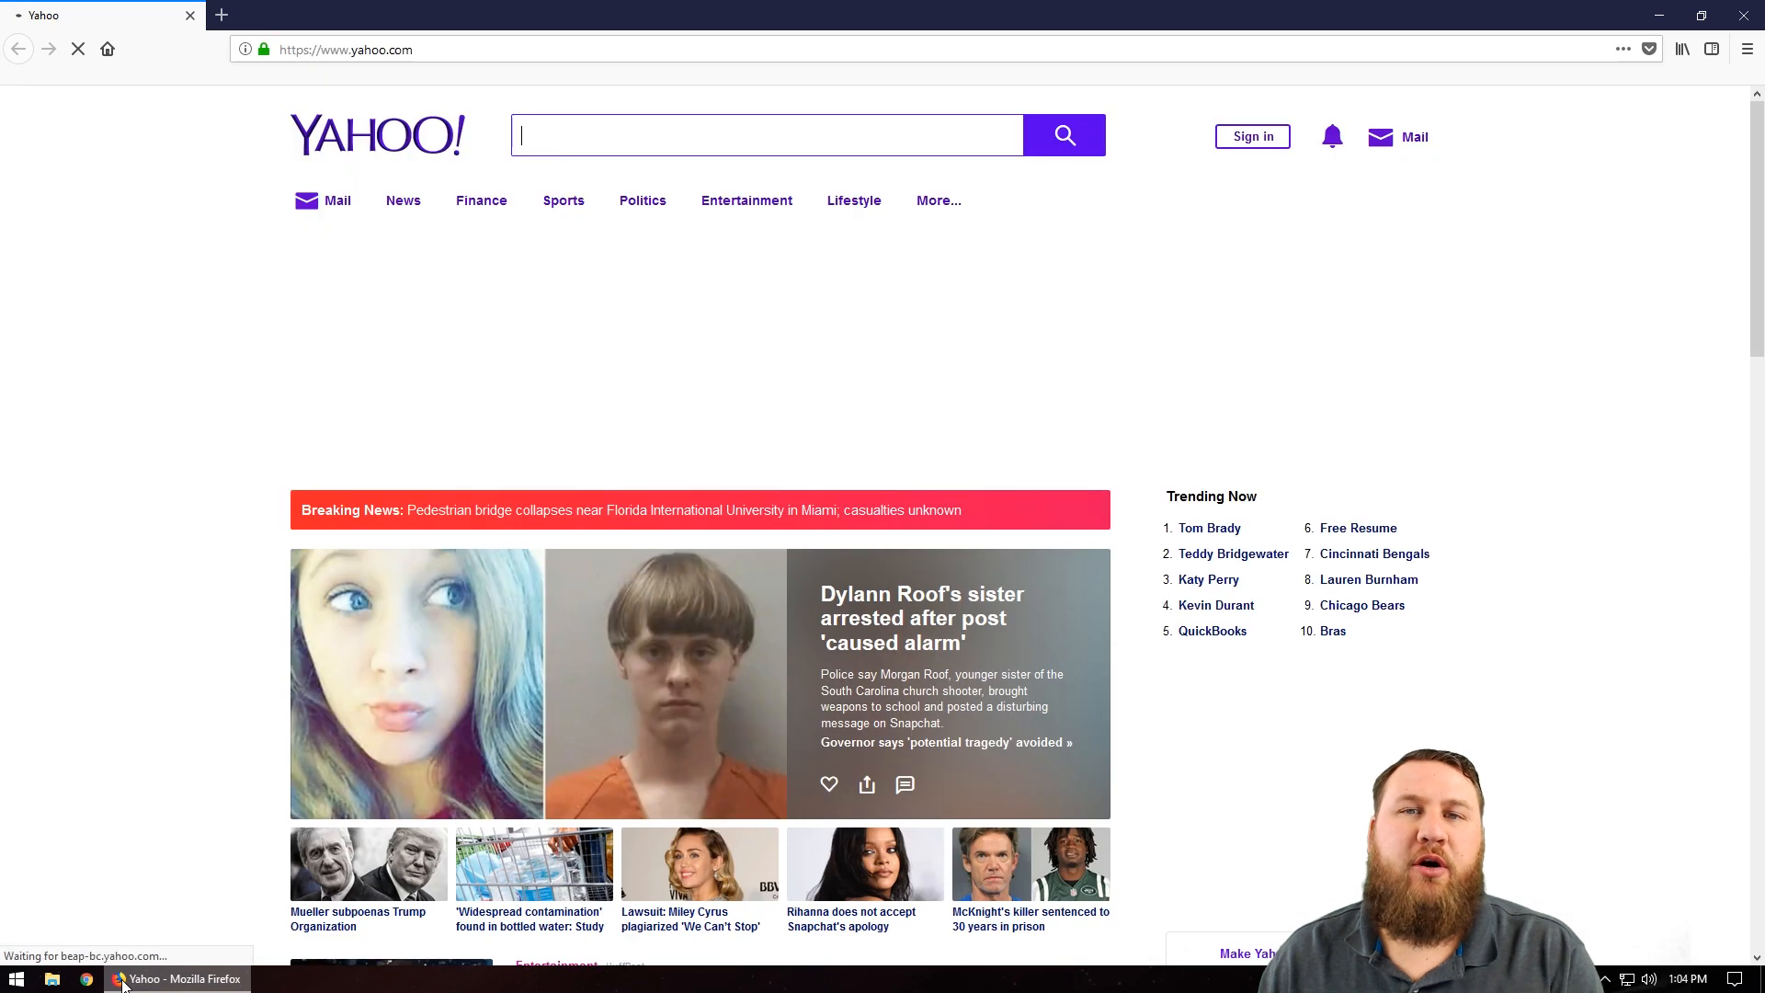